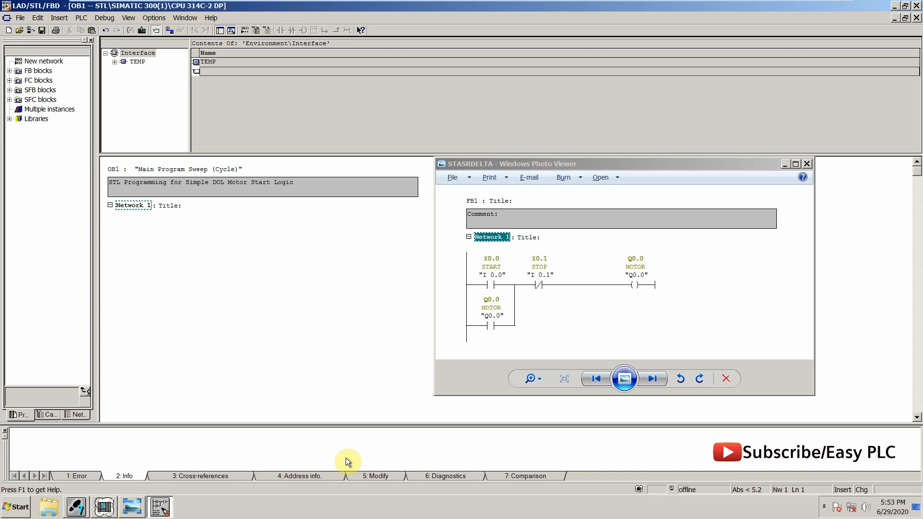
pyautogui.moveTo(655, 231)
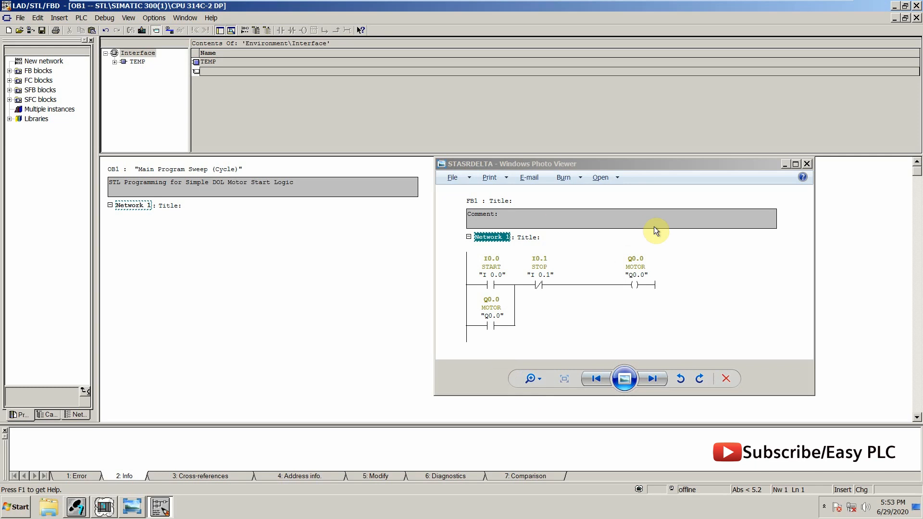
pyautogui.moveTo(490, 284)
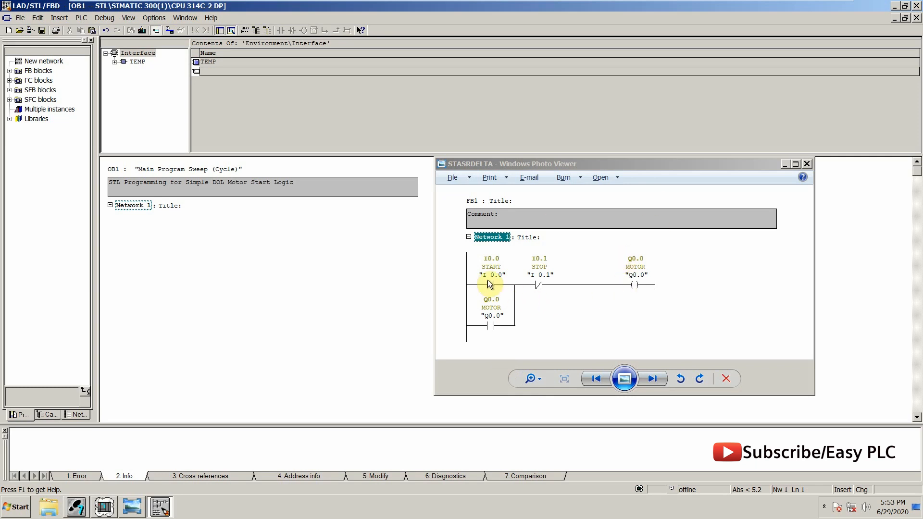
pyautogui.moveTo(542, 279)
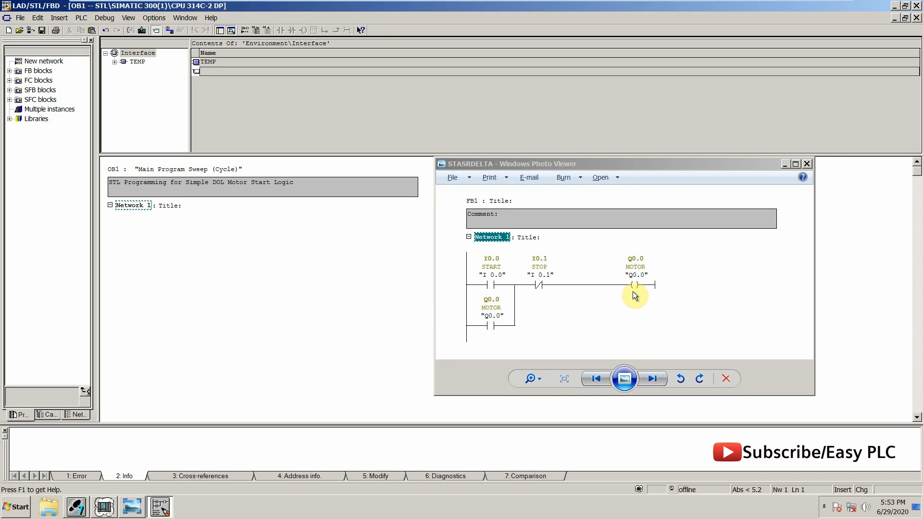
pyautogui.moveTo(639, 289)
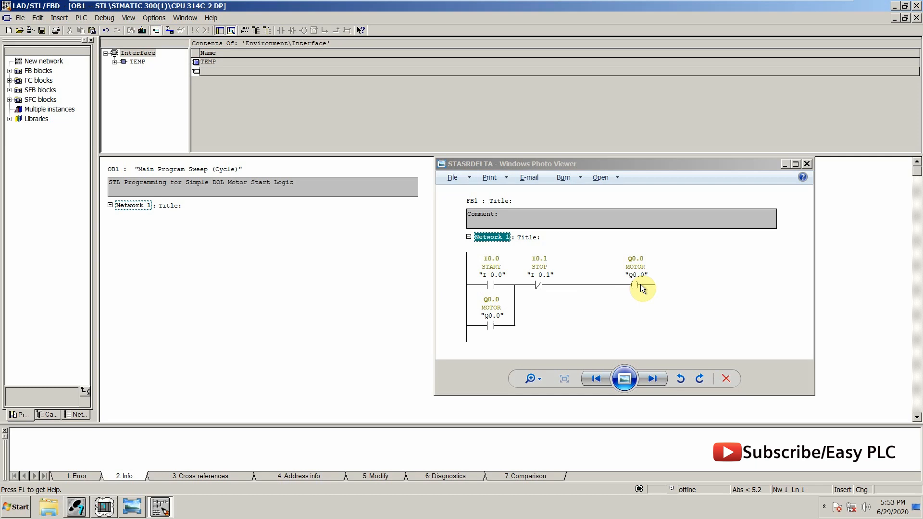
pyautogui.moveTo(544, 296)
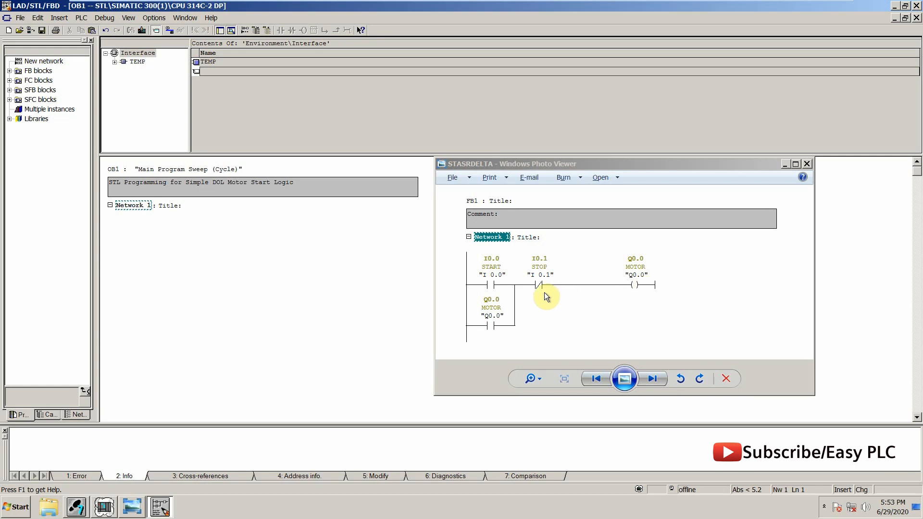
pyautogui.moveTo(657, 264)
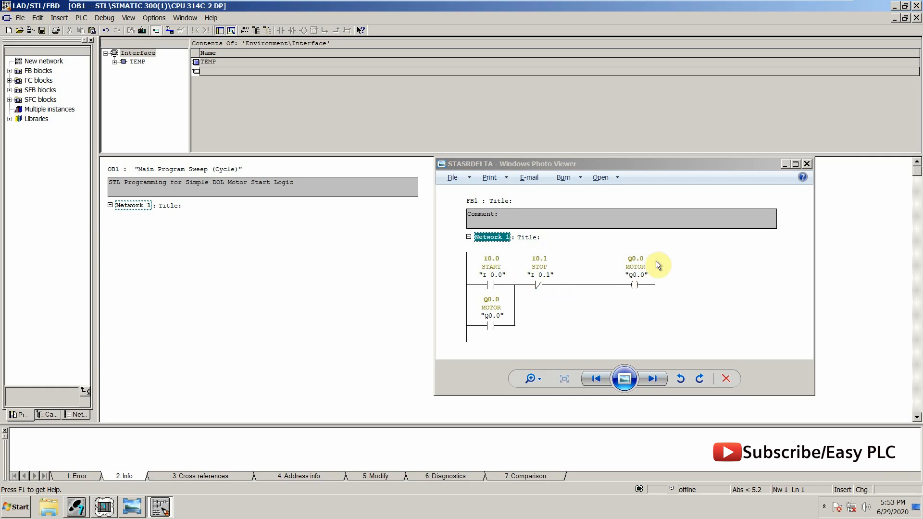
pyautogui.moveTo(621, 305)
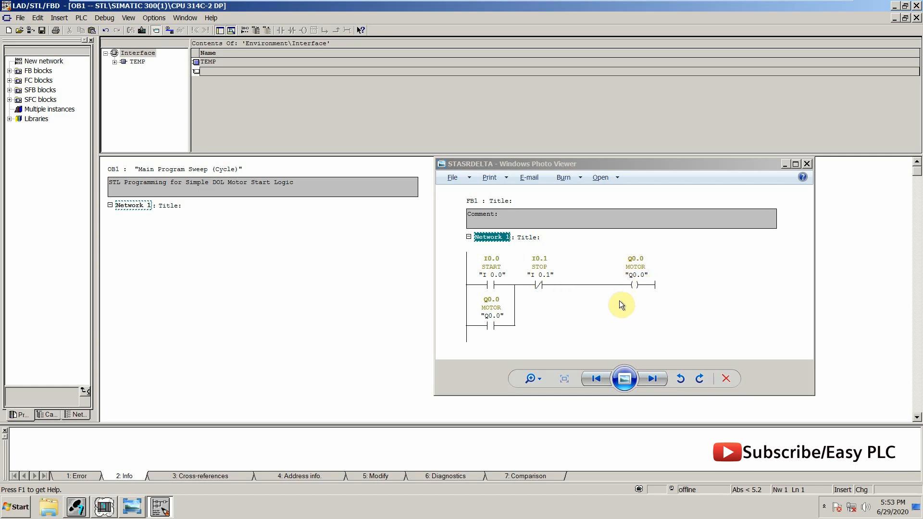
pyautogui.moveTo(259, 254)
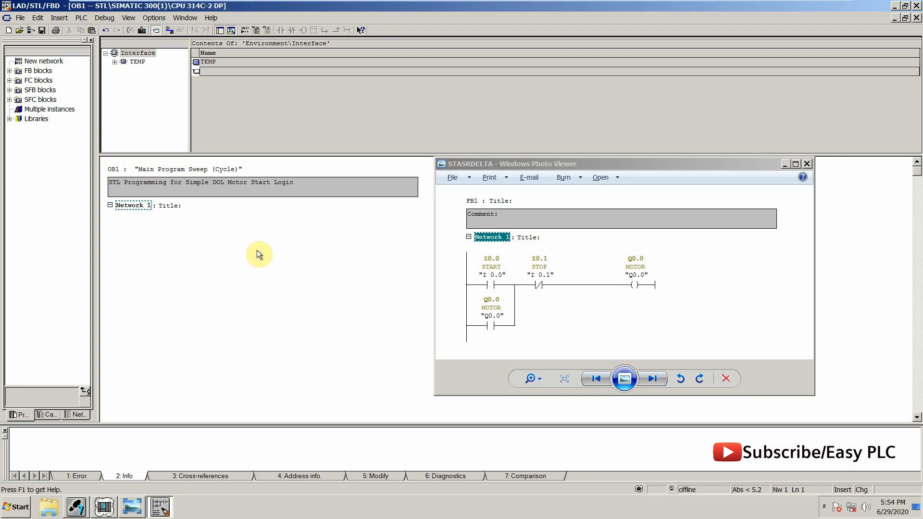
# Step: Enter A I0.0 (START) as Network 1's first STL instruction
pyautogui.click(131, 204)
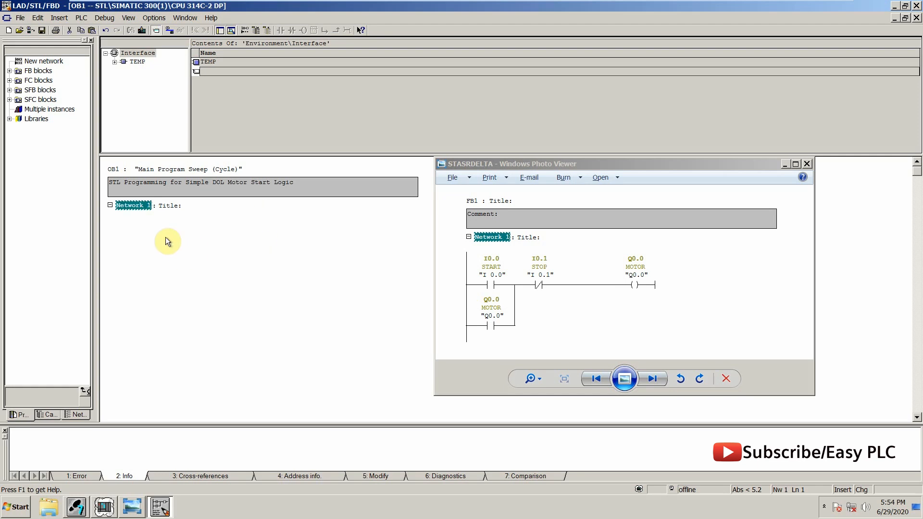
pyautogui.click(168, 241)
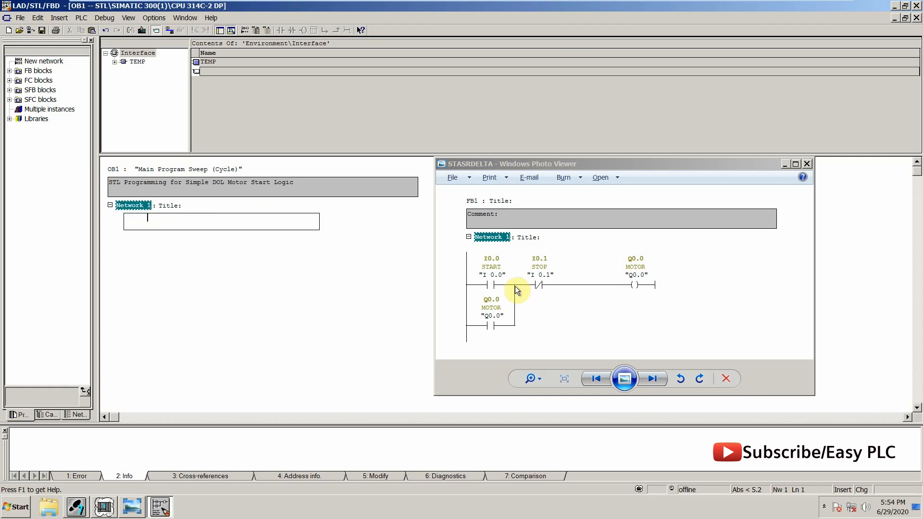
pyautogui.moveTo(479, 294)
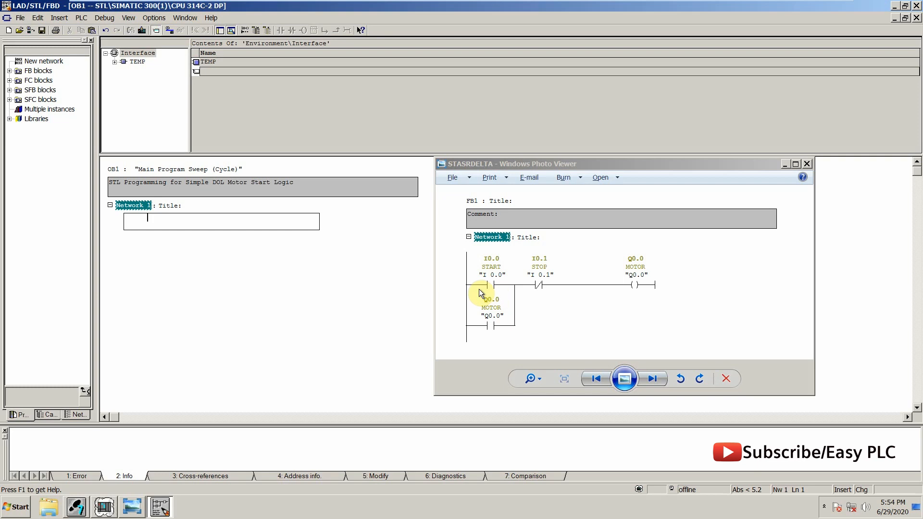
pyautogui.moveTo(476, 293)
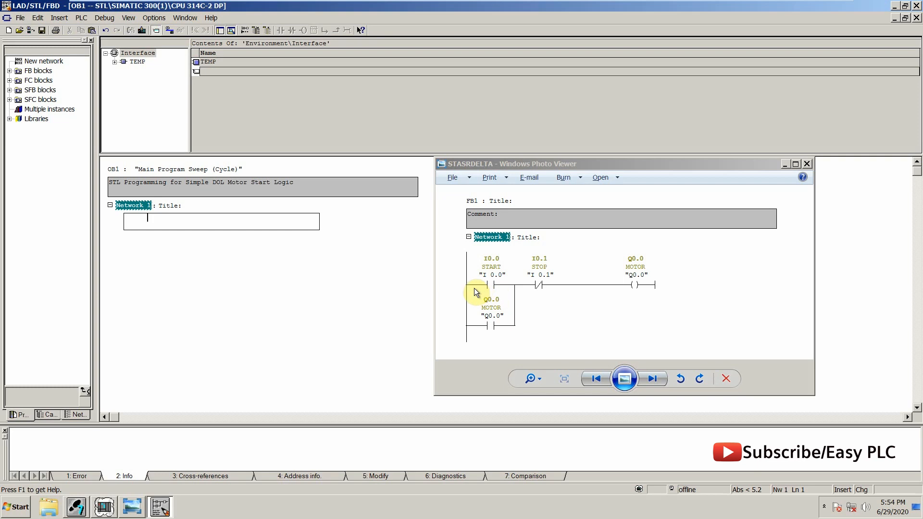
pyautogui.write('A')
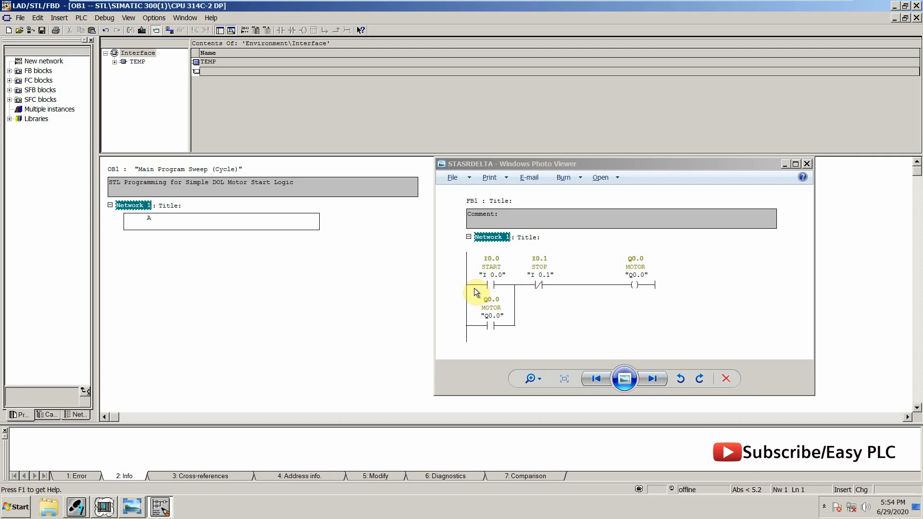
pyautogui.write('I 0.0"')
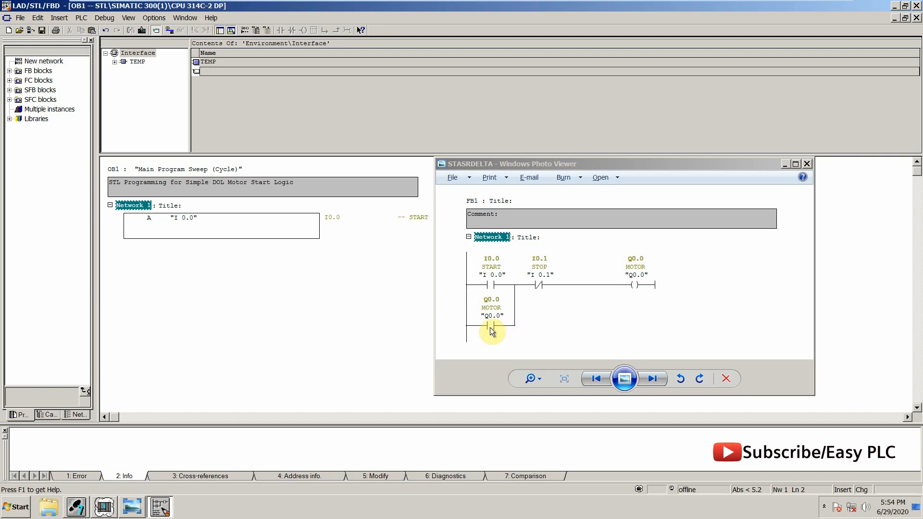
pyautogui.moveTo(491, 302)
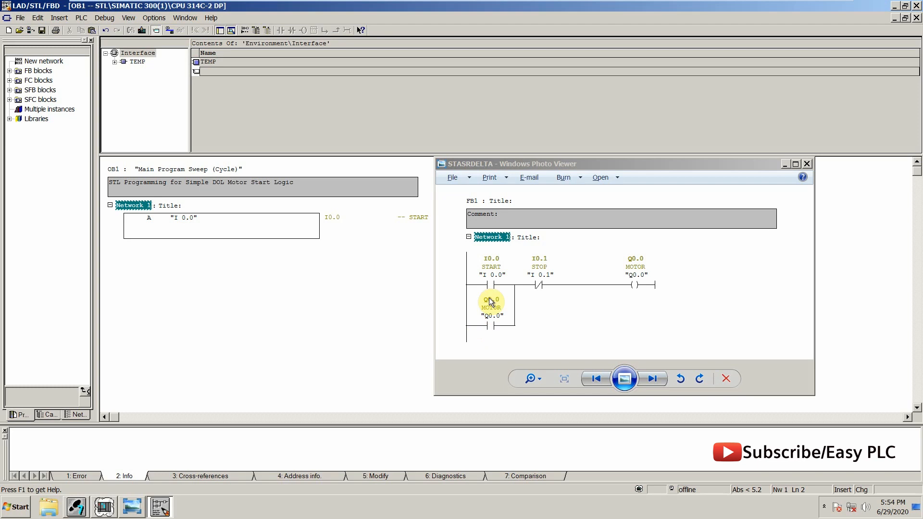
pyautogui.moveTo(493, 327)
pyautogui.write('O')
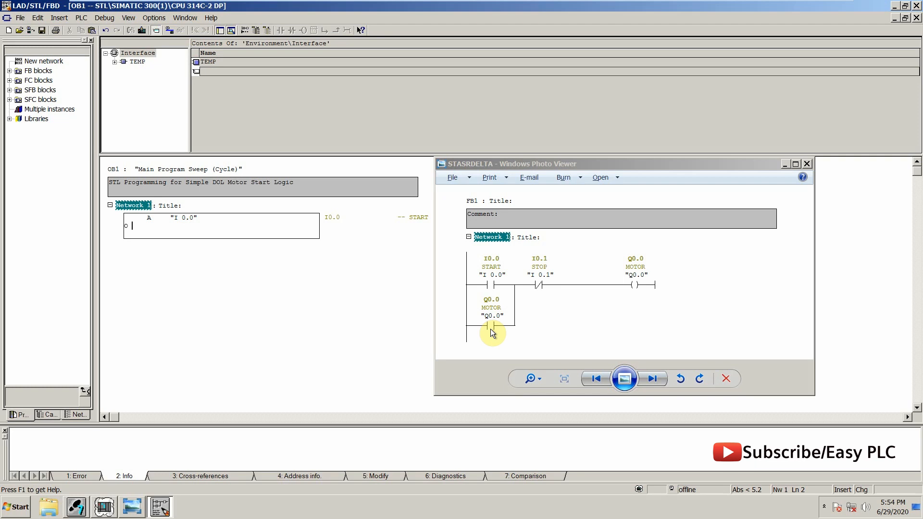
# Step: Add O Q0.0 (MOTOR) and AN I0.1 (STOP) to Network 1's STL
pyautogui.write('Q0.0"')
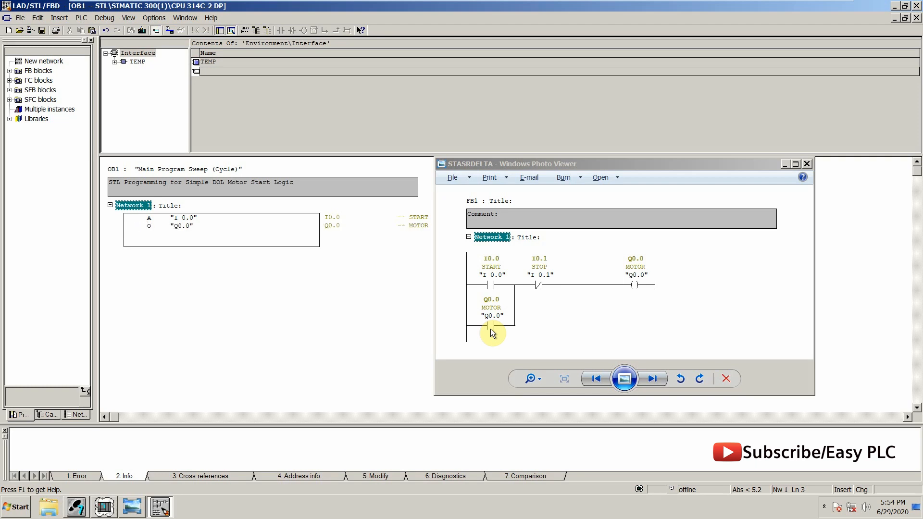
pyautogui.moveTo(507, 291)
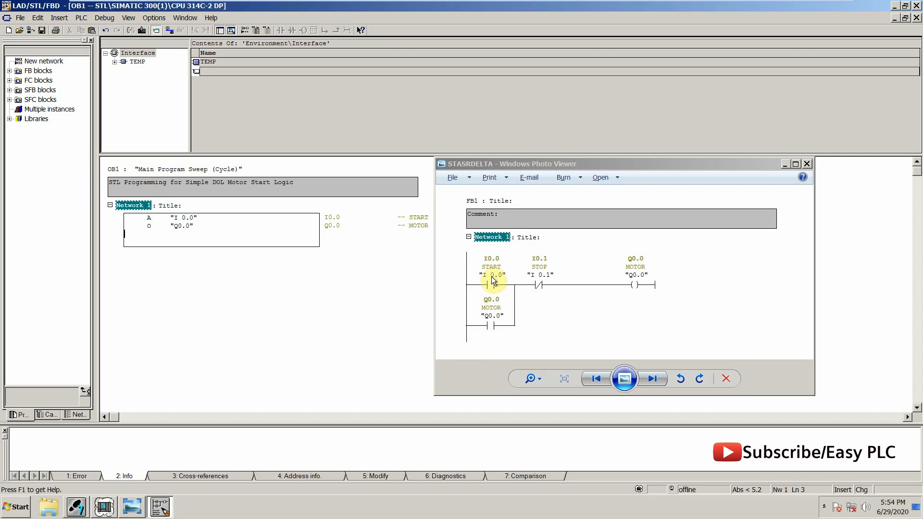
pyautogui.moveTo(510, 299)
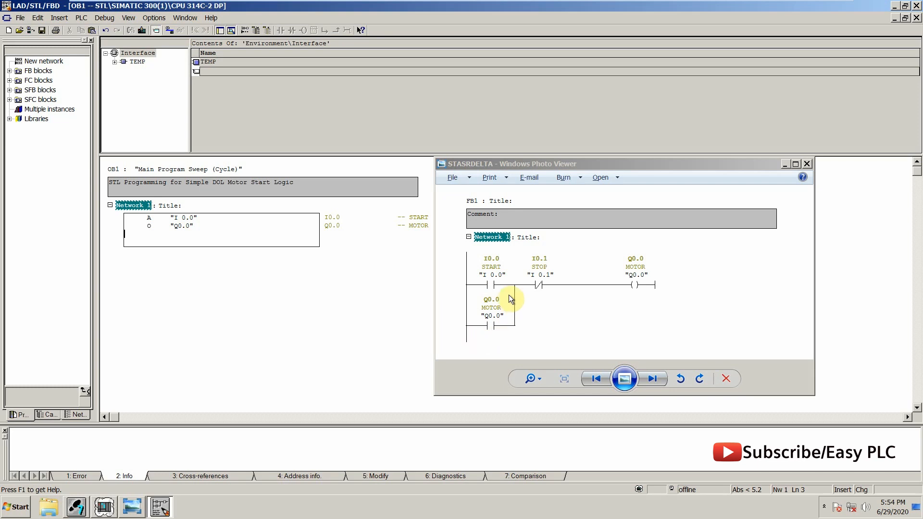
pyautogui.moveTo(553, 284)
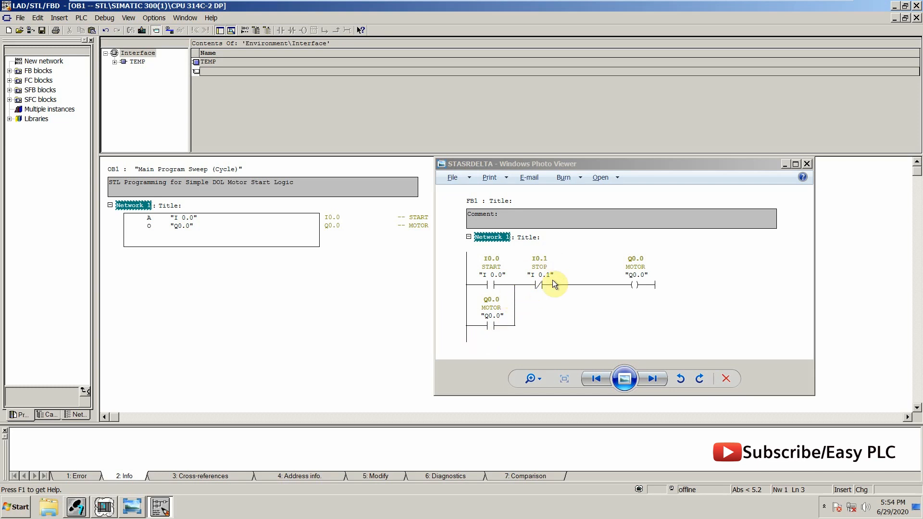
pyautogui.moveTo(528, 288)
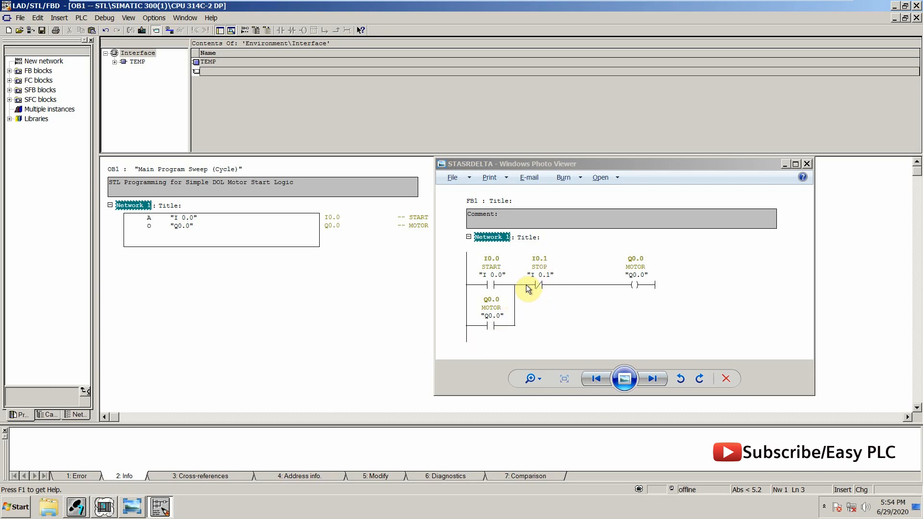
pyautogui.moveTo(542, 286)
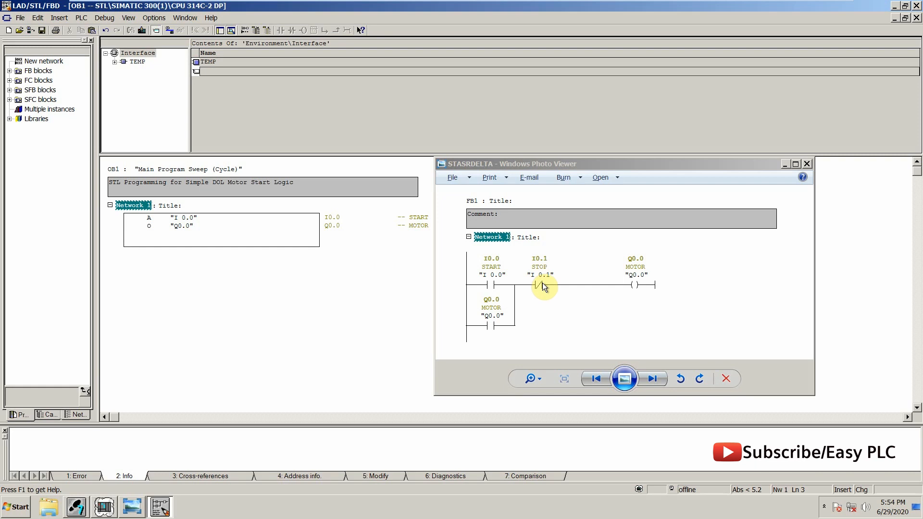
pyautogui.moveTo(553, 271)
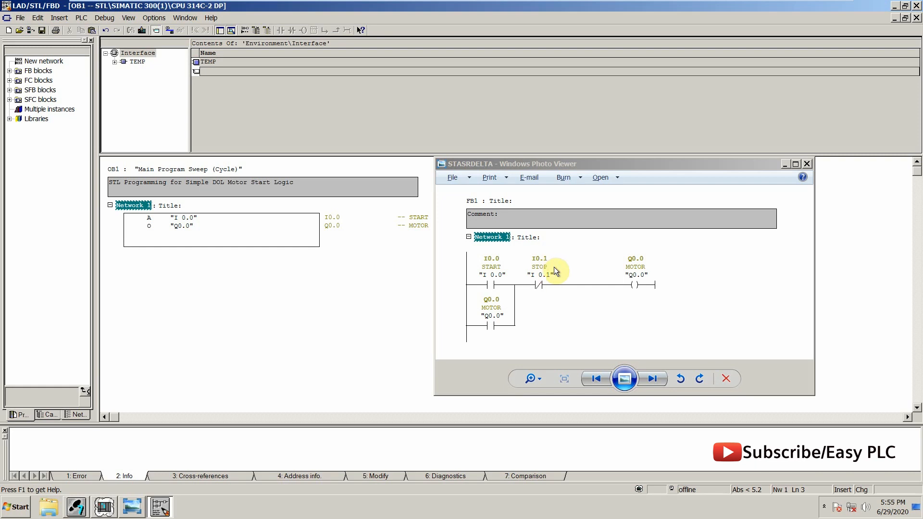
pyautogui.moveTo(547, 287)
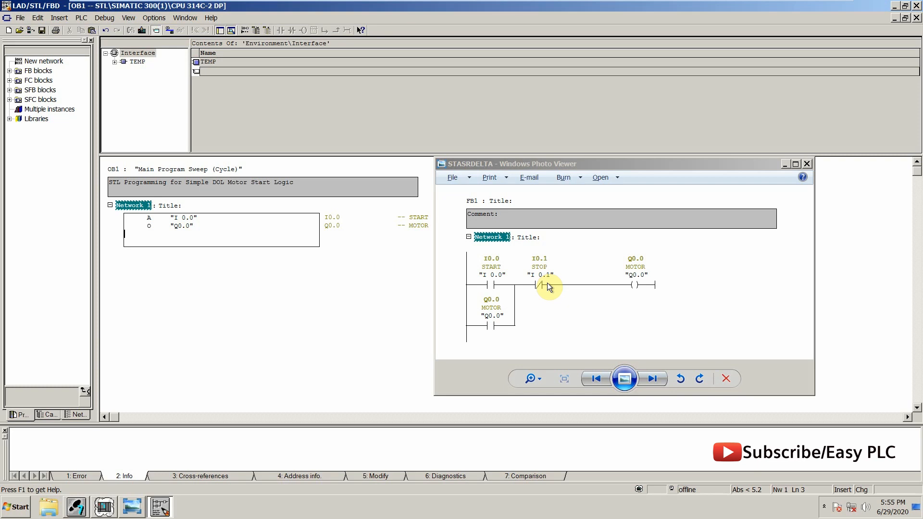
pyautogui.moveTo(532, 290)
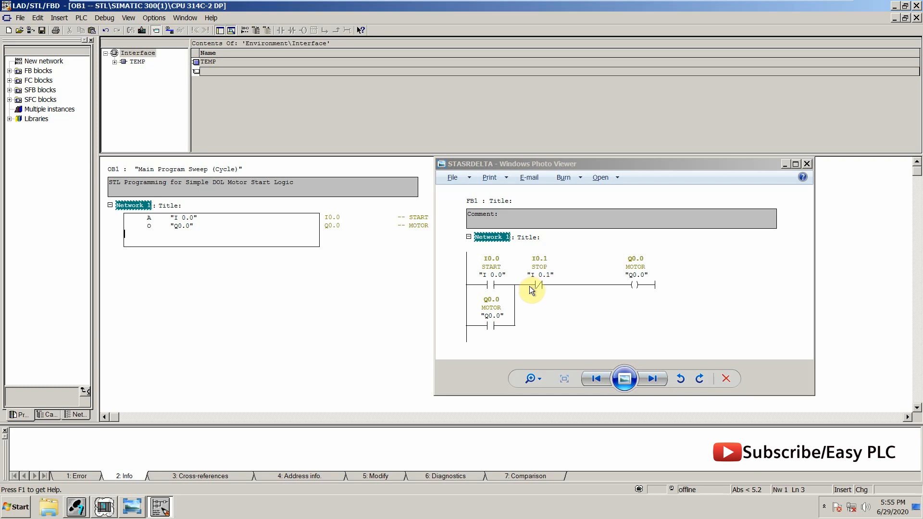
pyautogui.moveTo(524, 291)
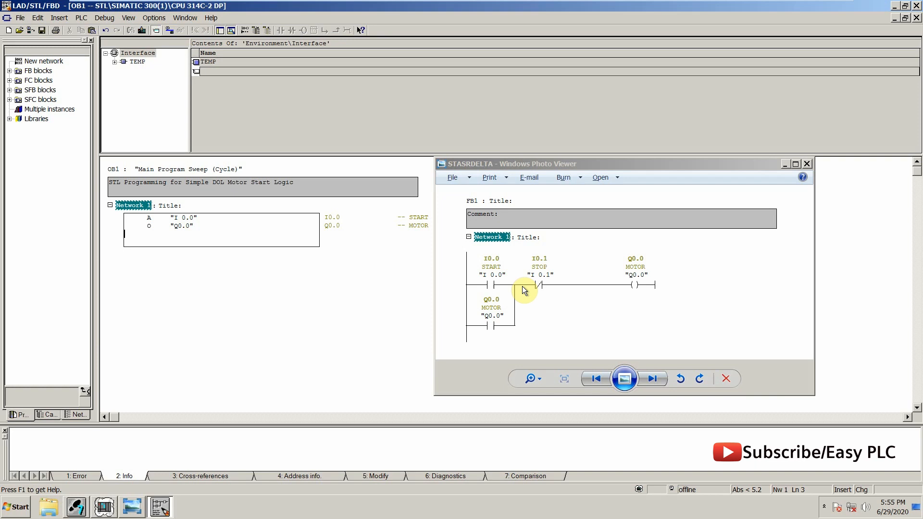
pyautogui.moveTo(521, 291)
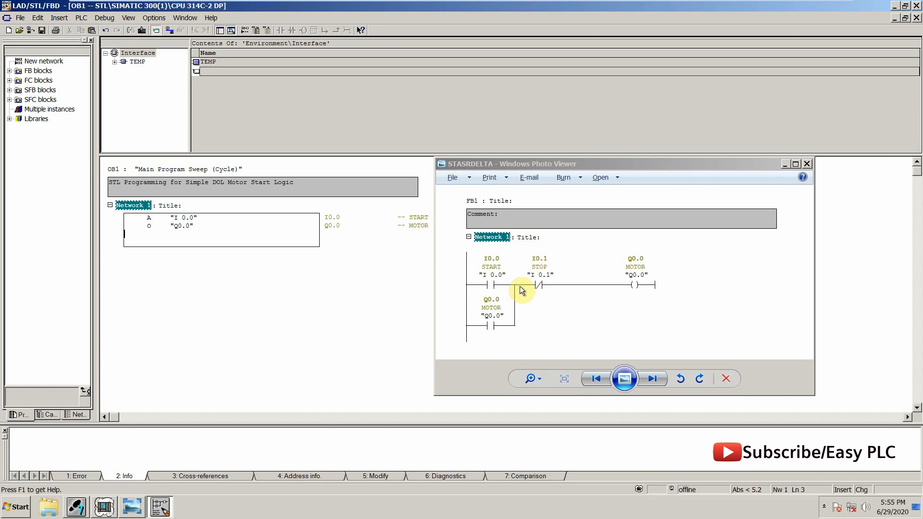
pyautogui.moveTo(529, 296)
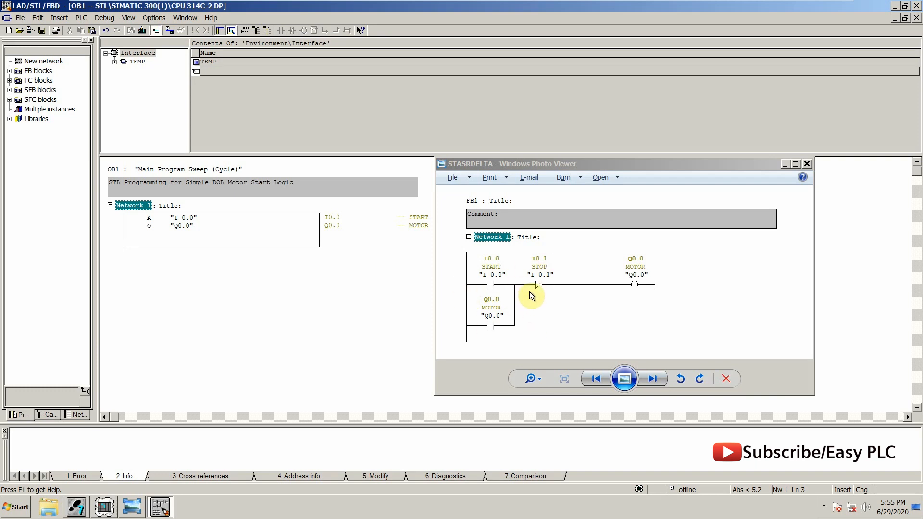
pyautogui.moveTo(540, 308)
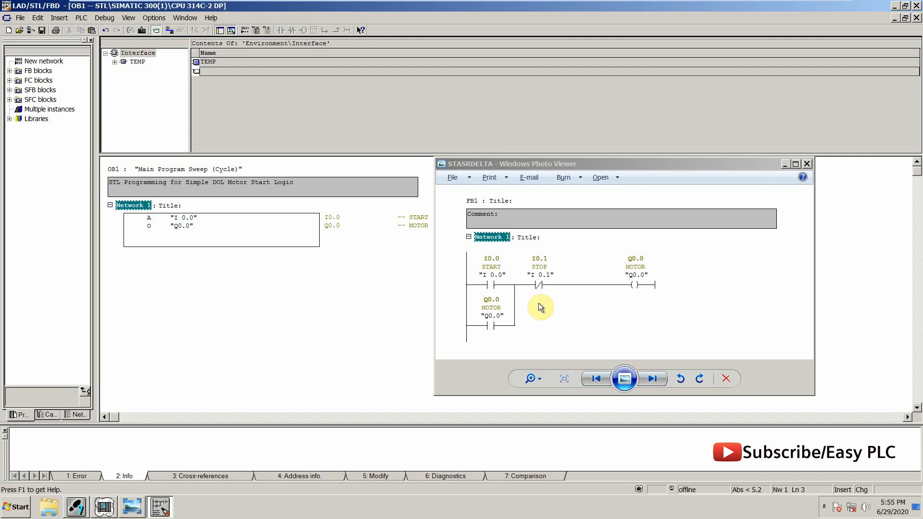
pyautogui.write('AN')
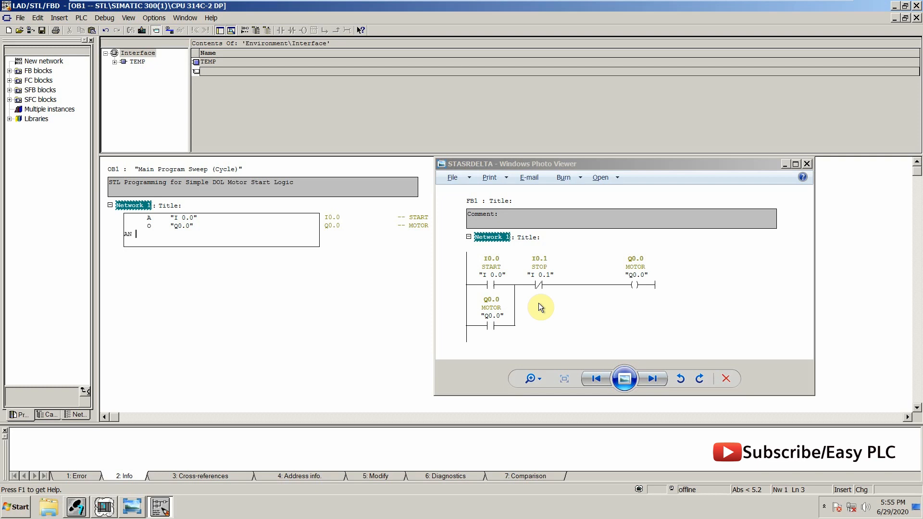
pyautogui.write('I 0.1"')
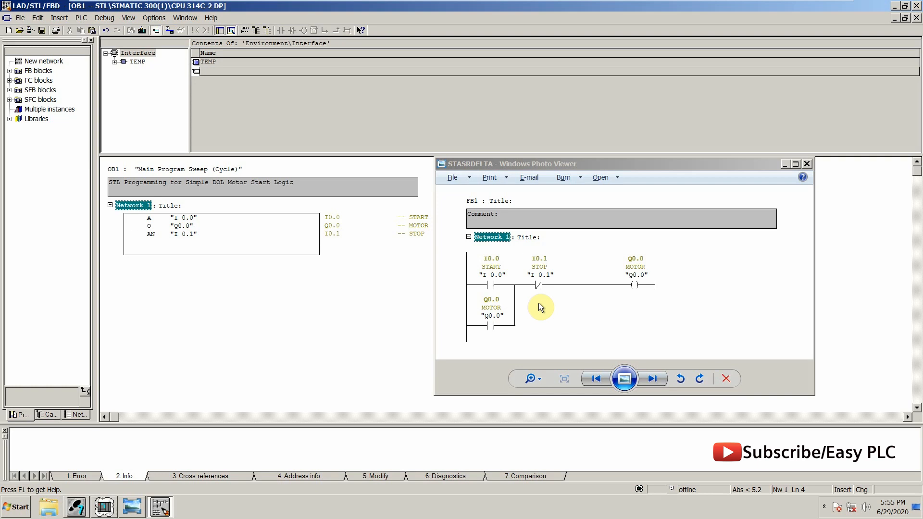
pyautogui.moveTo(608, 279)
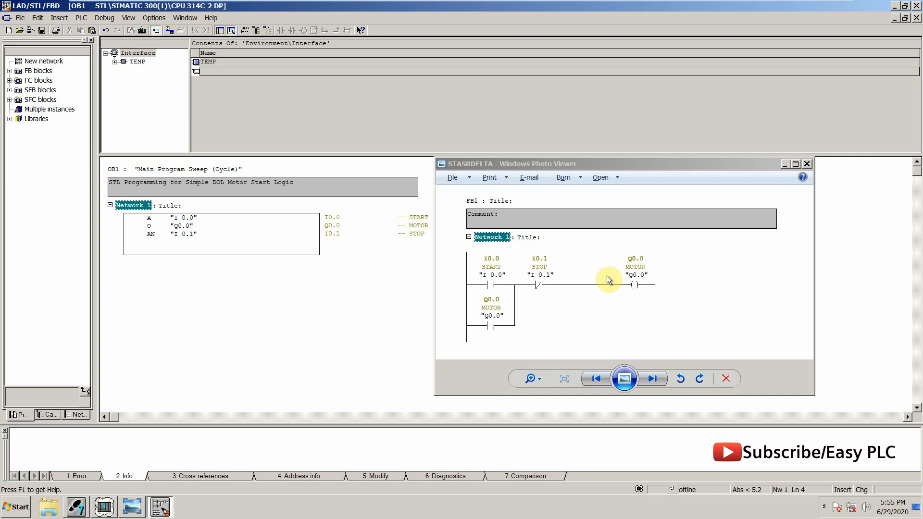
pyautogui.moveTo(624, 291)
pyautogui.write('=      "Q0.0"')
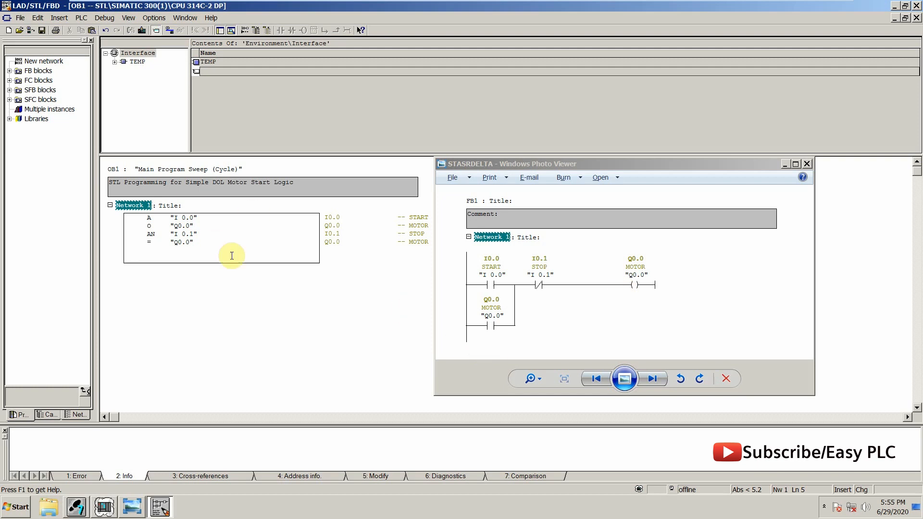
pyautogui.moveTo(563, 296)
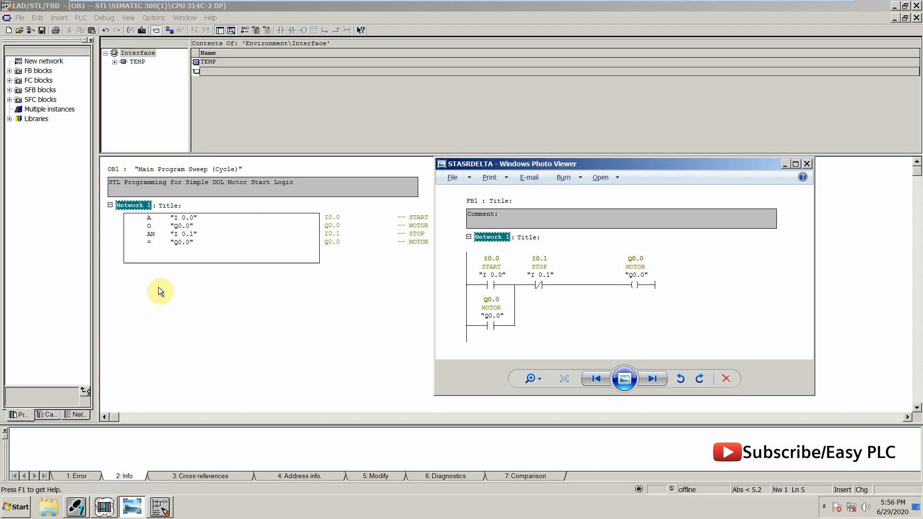
pyautogui.moveTo(529, 241)
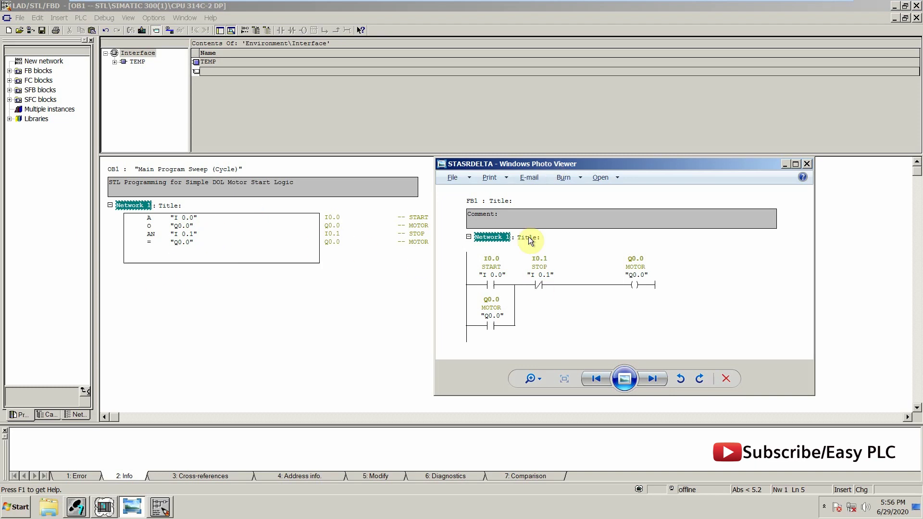
pyautogui.moveTo(561, 163)
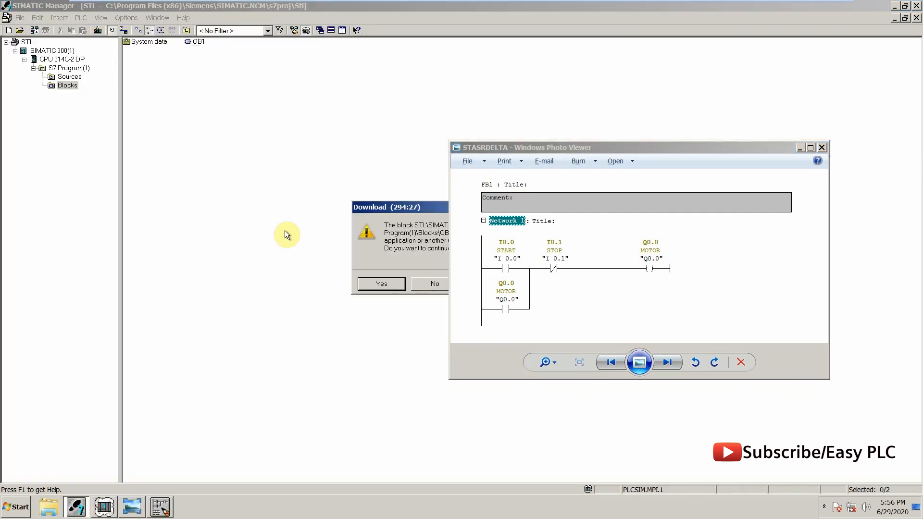
# Step: Confirm overwriting OB1 and restarting the PLCSIM CPU, then return to the OB1 editor
pyautogui.click(380, 284)
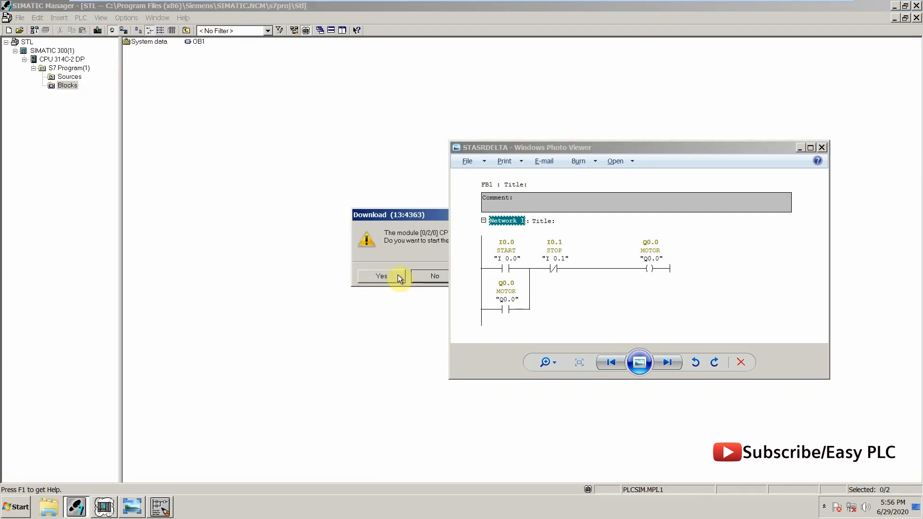
pyautogui.click(380, 276)
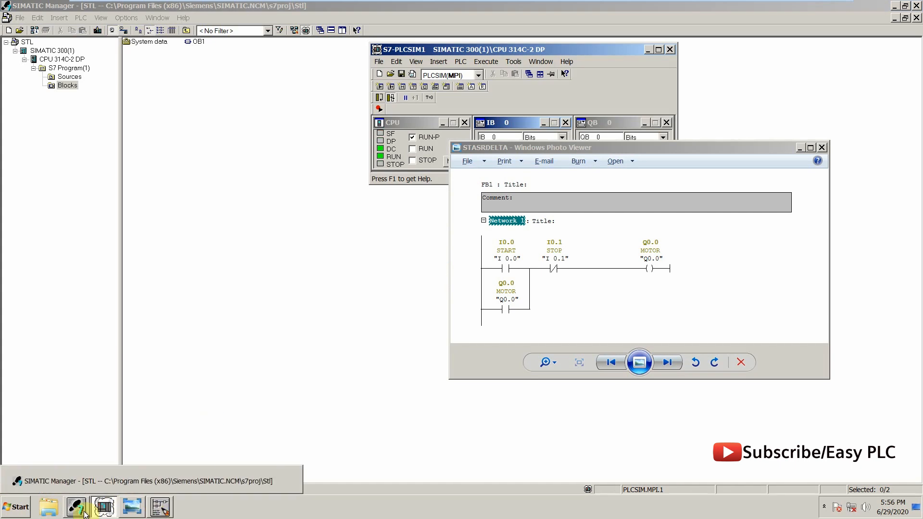
pyautogui.click(103, 507)
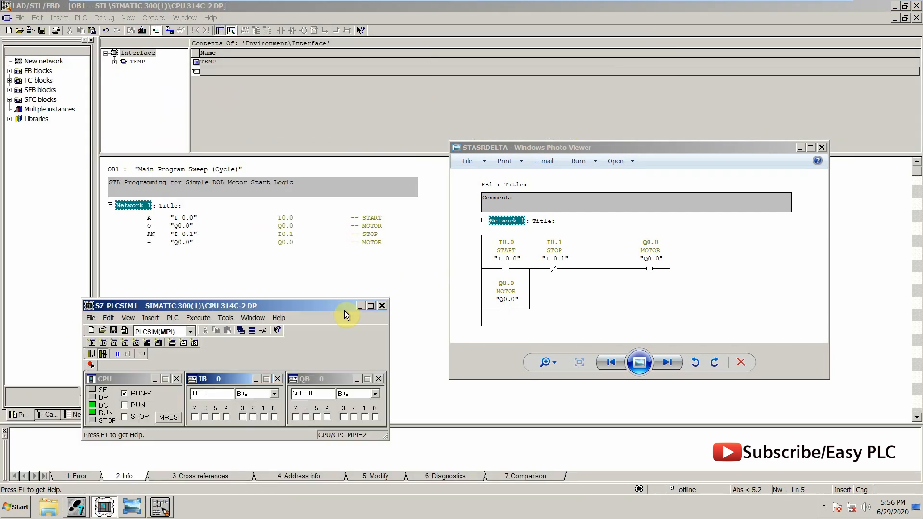
# Step: Monitor OB1 online with live RLO/STA values and bring S7-PLCSIM forward
pyautogui.click(357, 305)
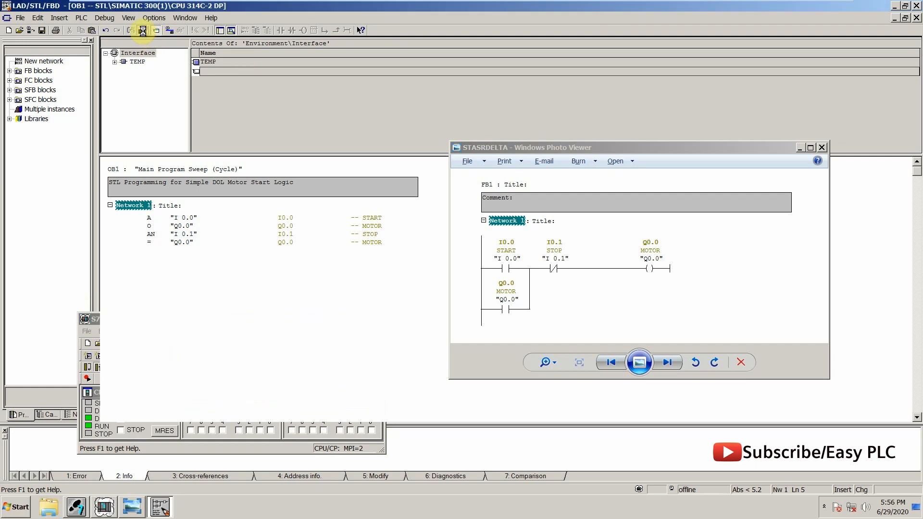
pyautogui.click(144, 30)
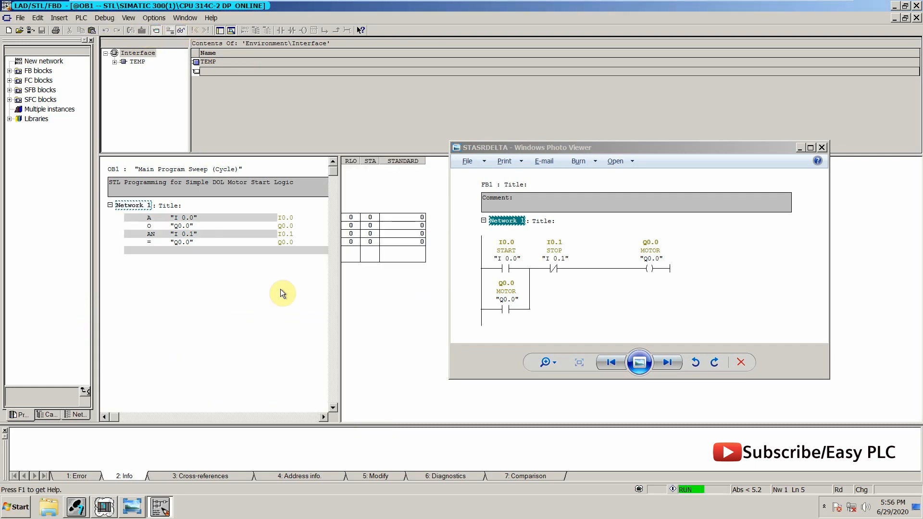
pyautogui.moveTo(105, 507)
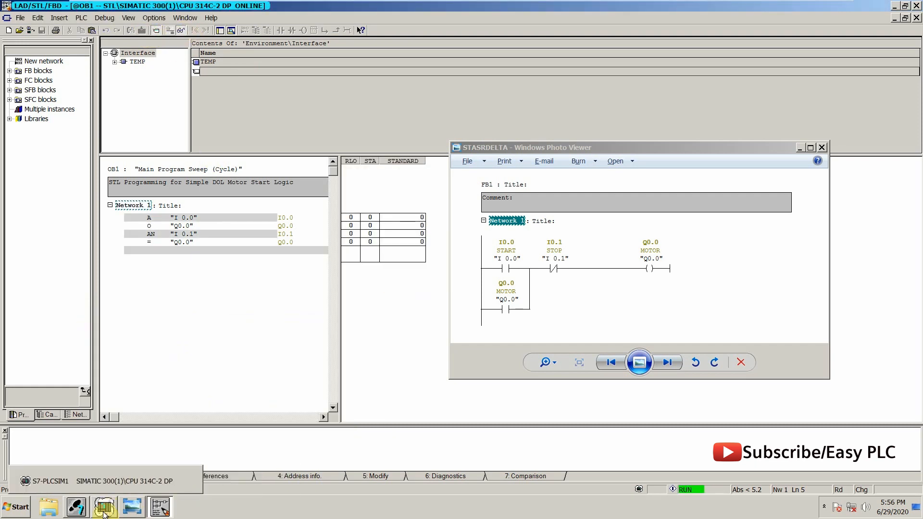
pyautogui.click(103, 508)
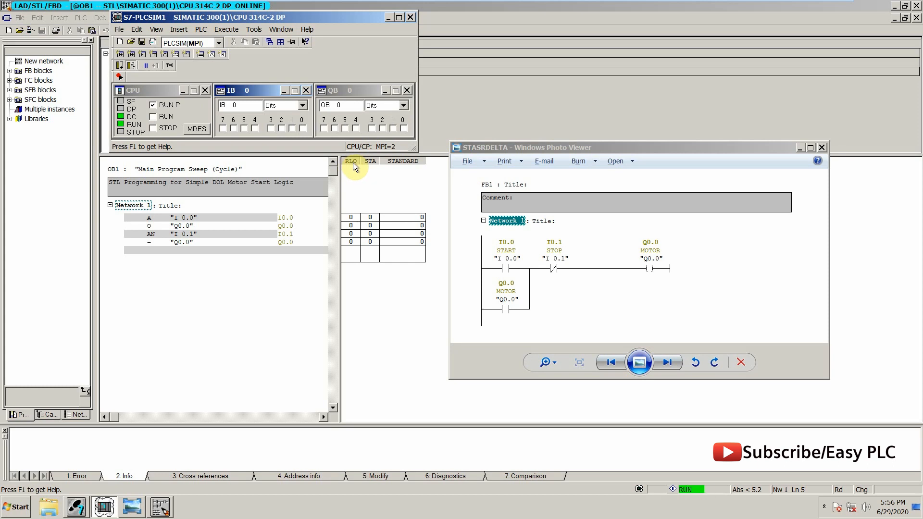
pyautogui.moveTo(353, 241)
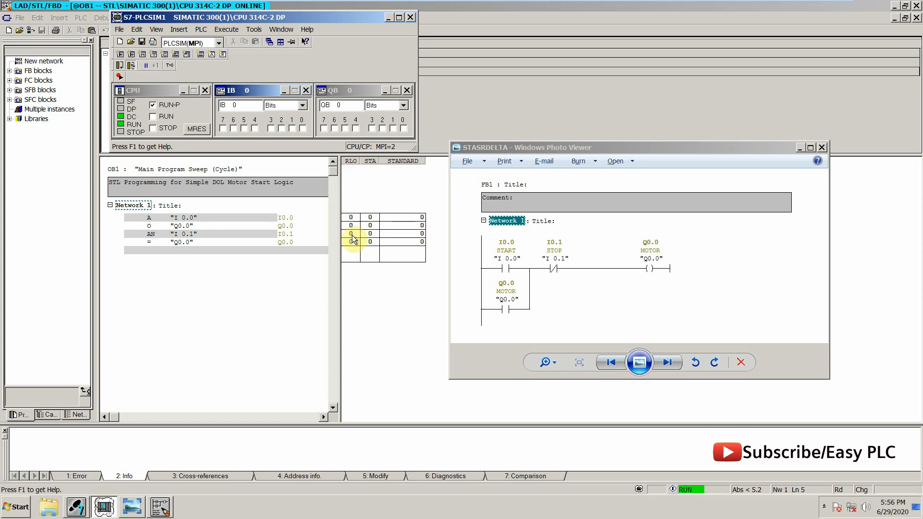
pyautogui.moveTo(302, 120)
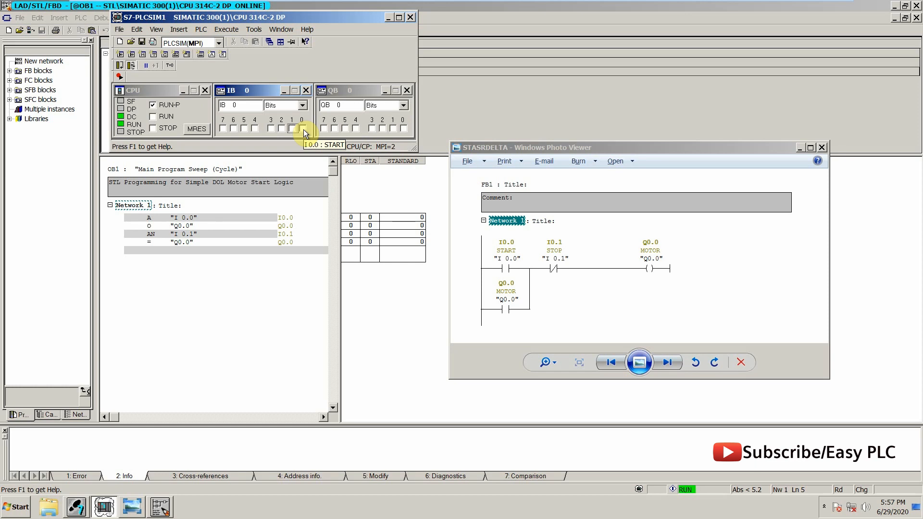
# Step: Toggle START I0.0, then STOP I0.1, then START again, confirming Q0.0 latches
pyautogui.click(301, 128)
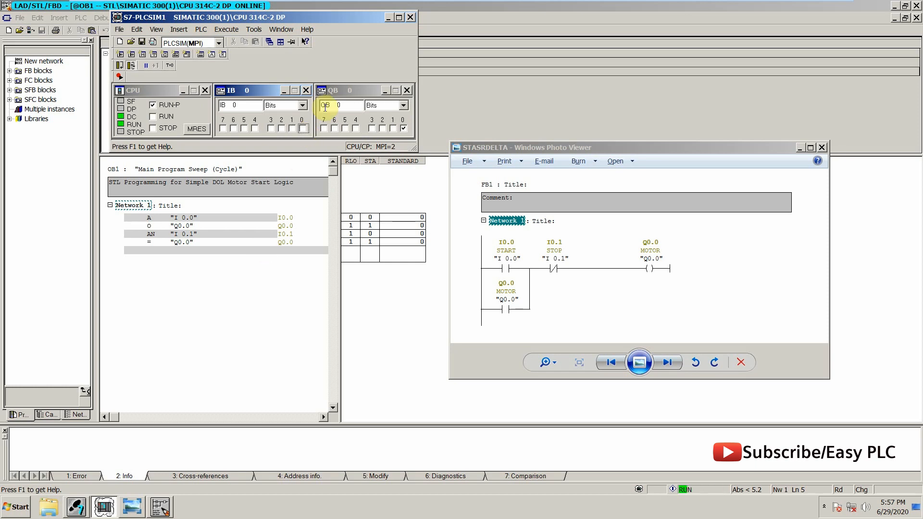
pyautogui.moveTo(294, 128)
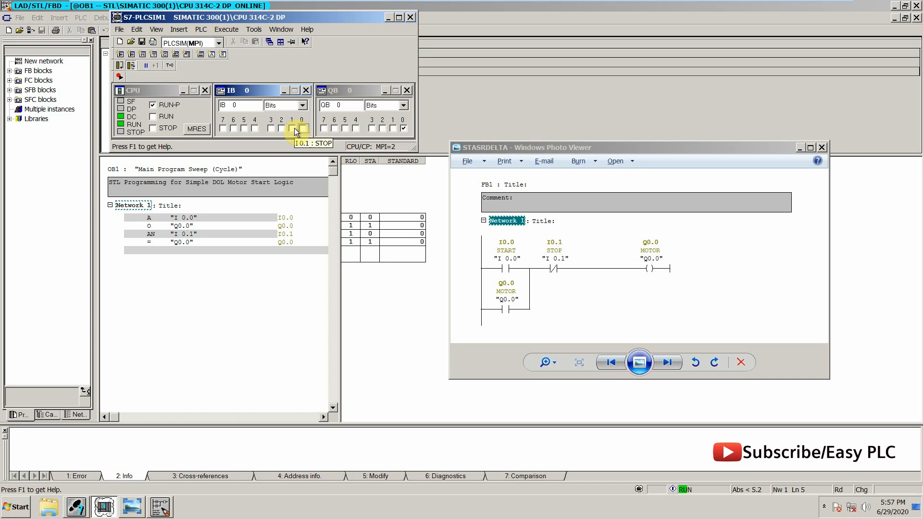
pyautogui.click(301, 127)
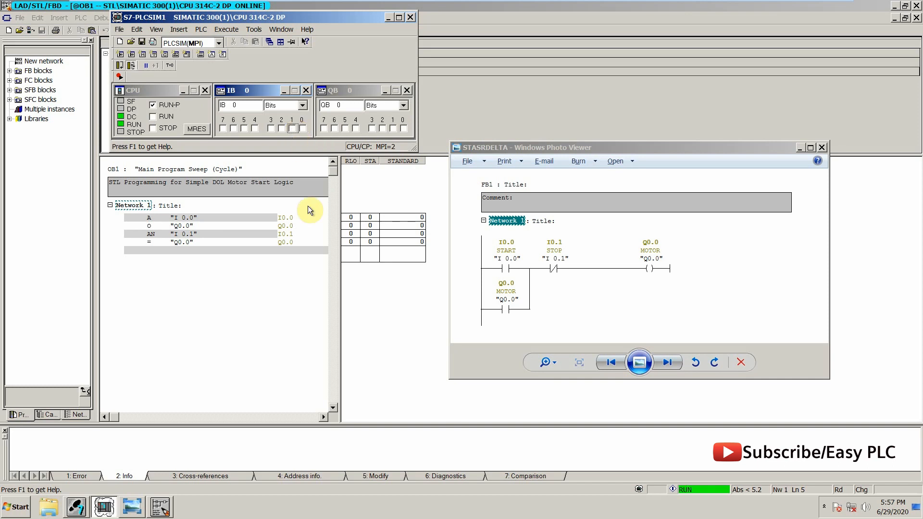
pyautogui.moveTo(374, 251)
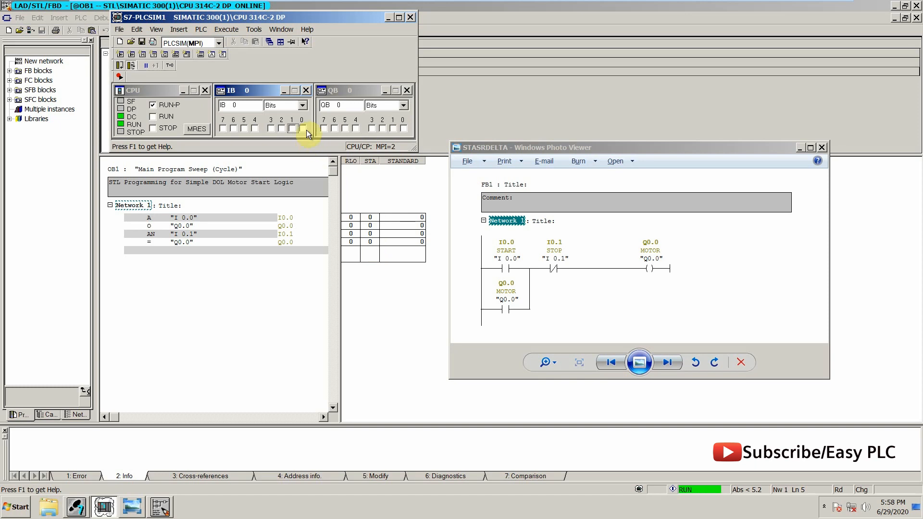
pyautogui.click(301, 128)
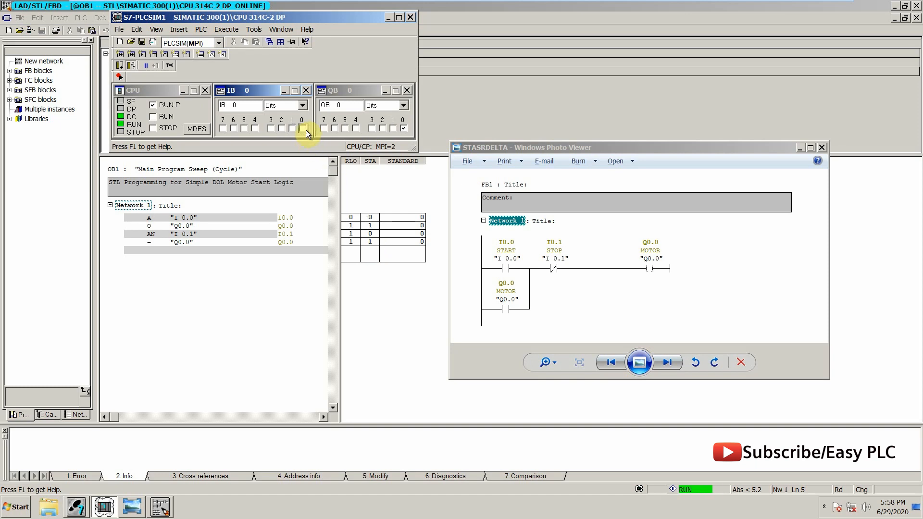
pyautogui.click(302, 128)
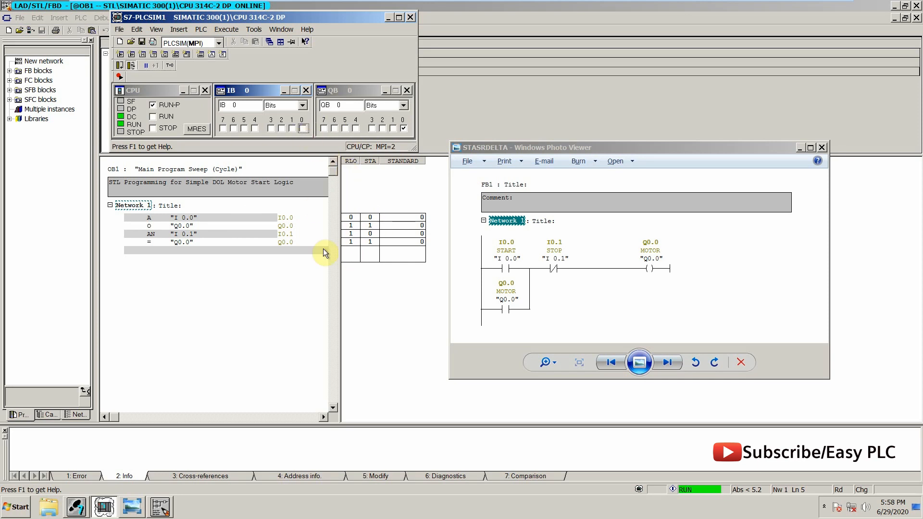
pyautogui.moveTo(313, 254)
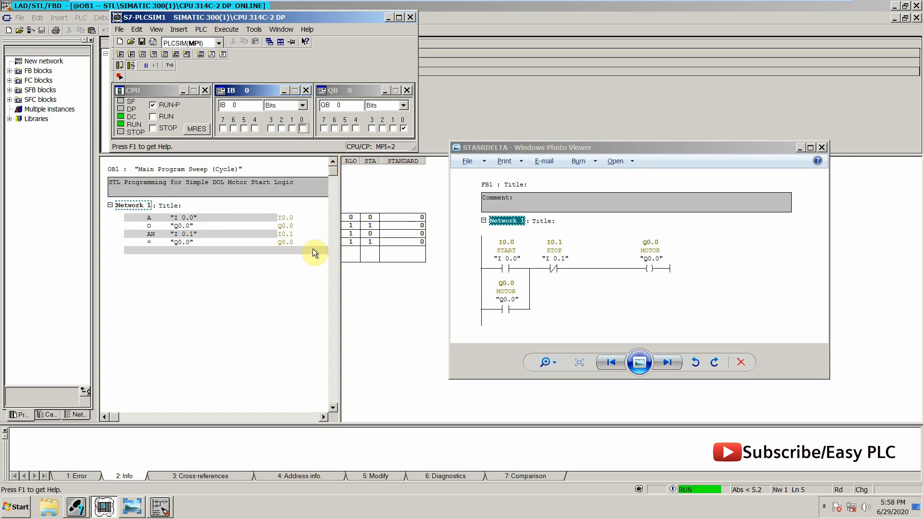
pyautogui.moveTo(302, 146)
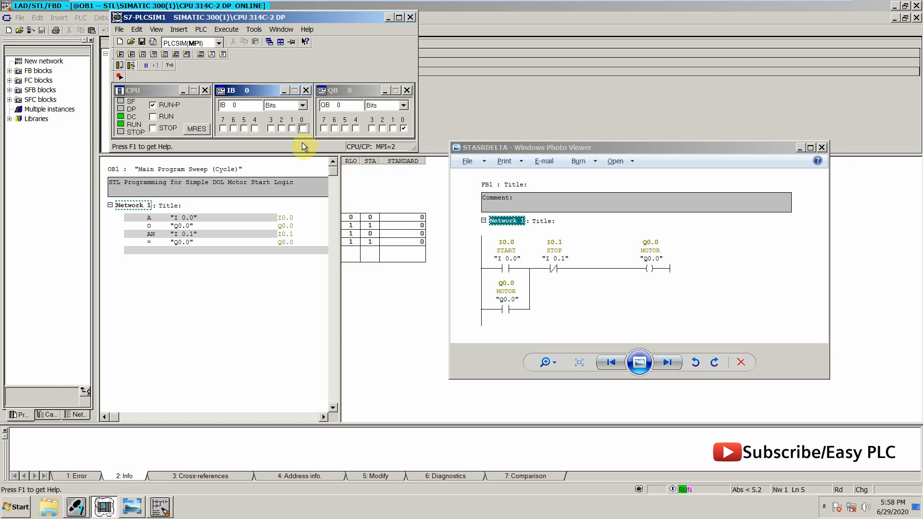
pyautogui.moveTo(291, 126)
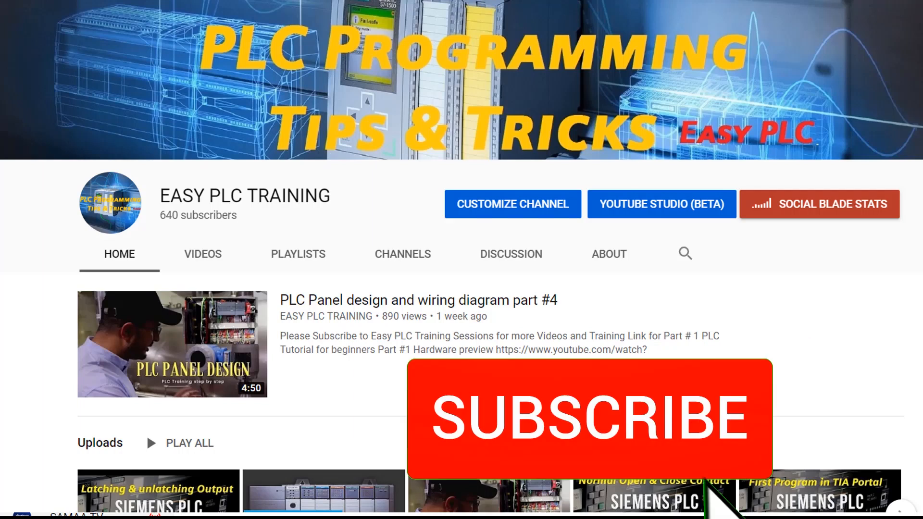
pyautogui.click(588, 418)
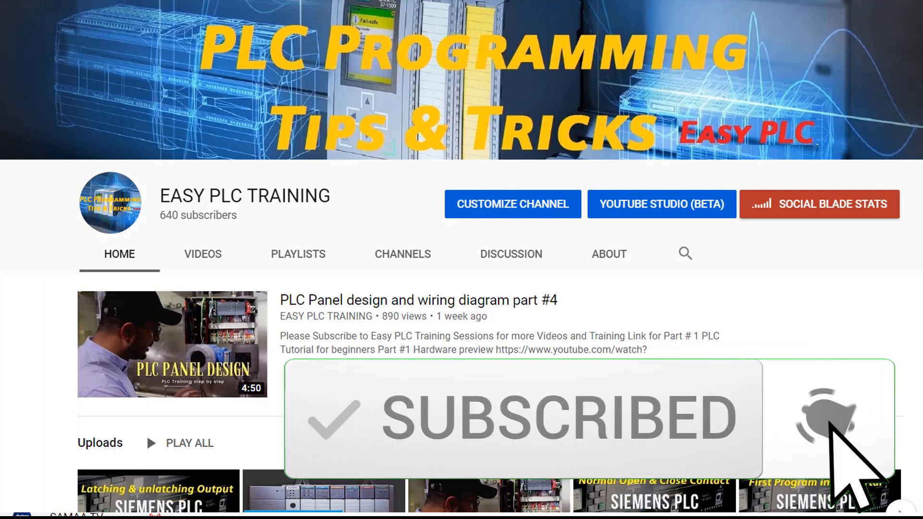